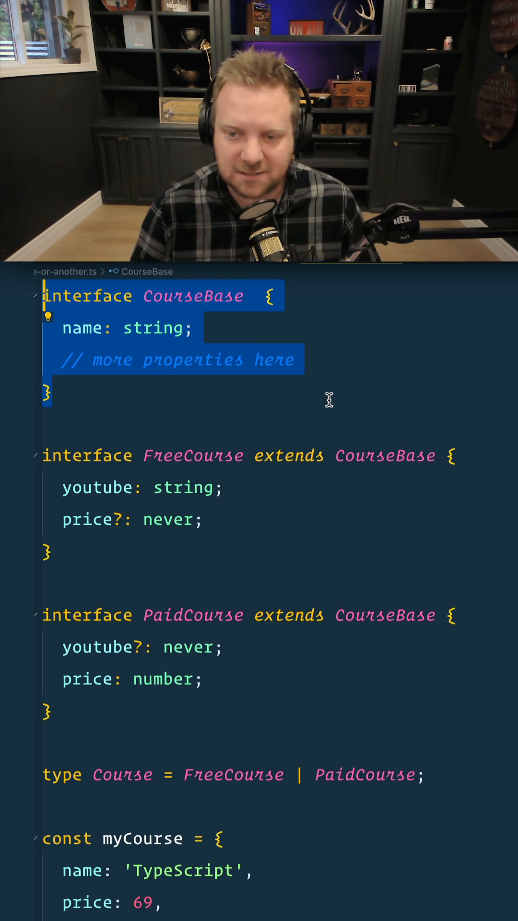
# Annotate myCourse with ': Course' so an error underline appears on the variable.
pyautogui.click(203, 456)
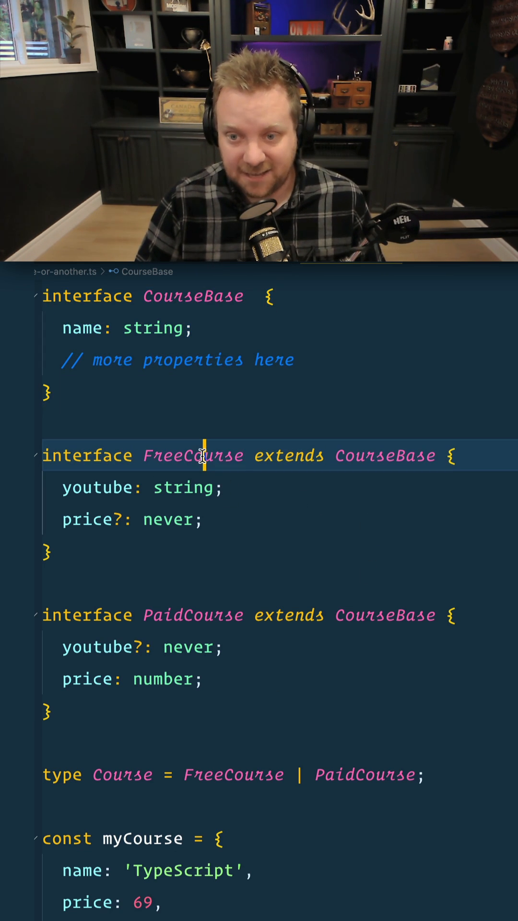
pyautogui.doubleClick(193, 455)
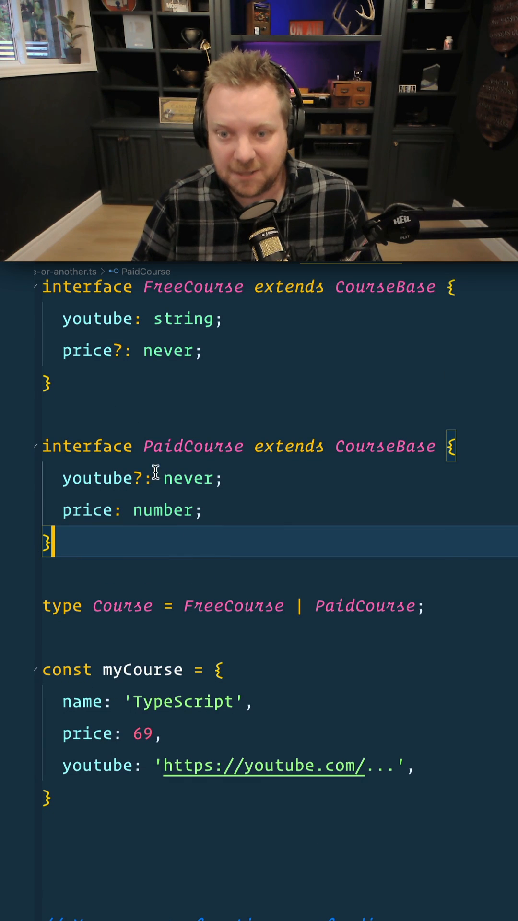
pyautogui.doubleClick(163, 509)
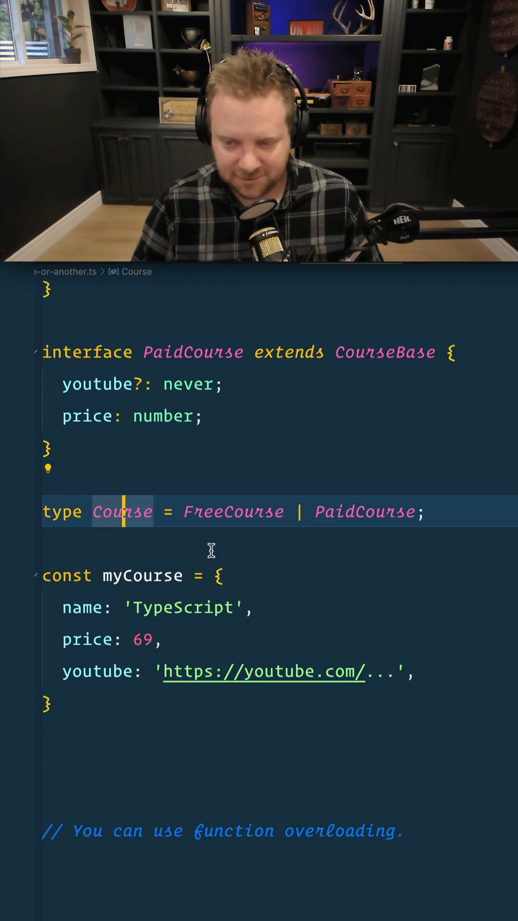
pyautogui.doubleClick(234, 511)
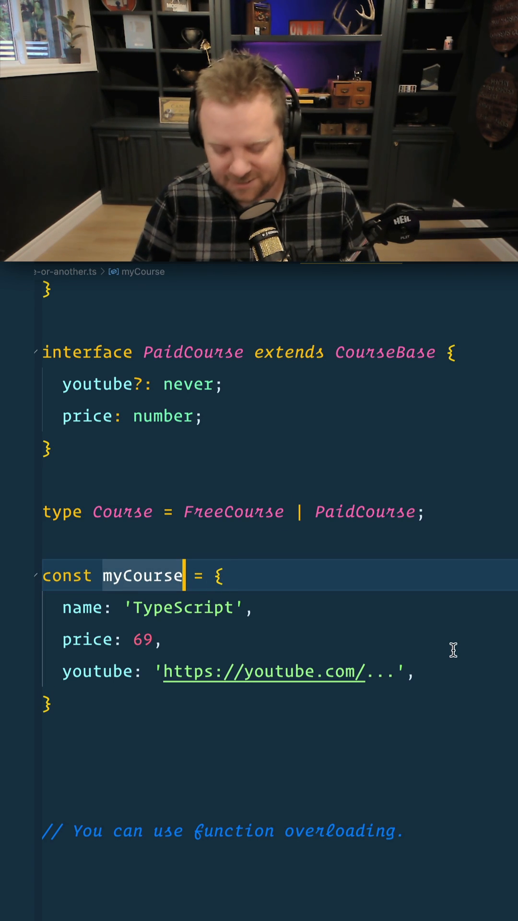
pyautogui.write(': Course')
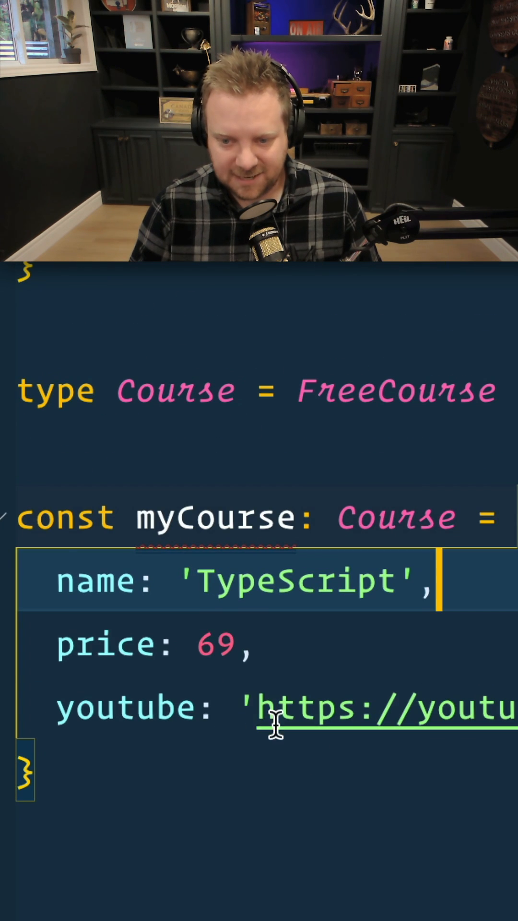
pyautogui.click(252, 643)
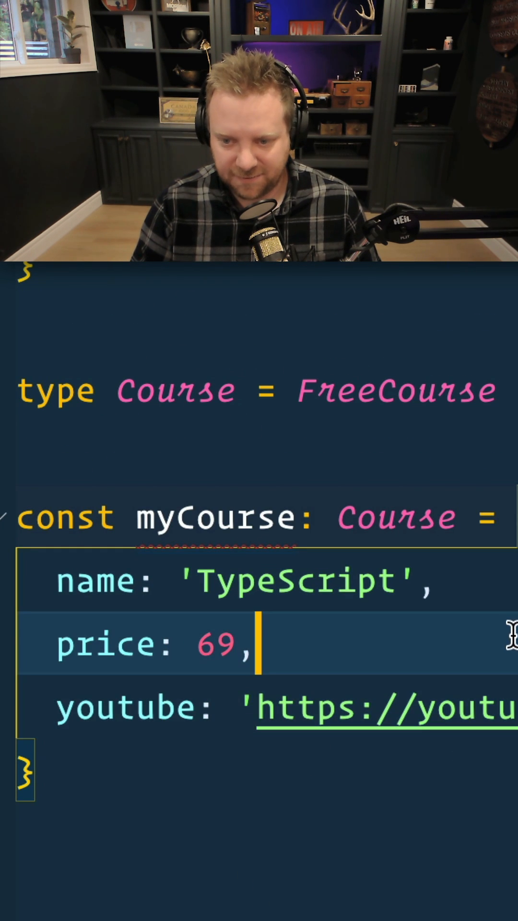